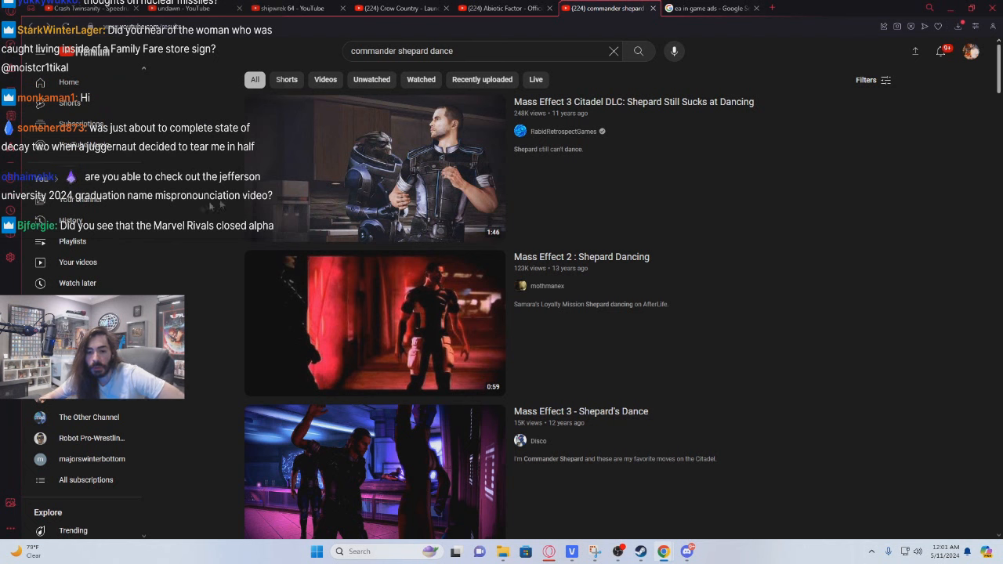
# Start a YouTube search for the Jefferson University 2024 graduation mispronounced-names video.
pyautogui.click(470, 51)
pyautogui.write('jefferson university graduation 2024 mispronounced')
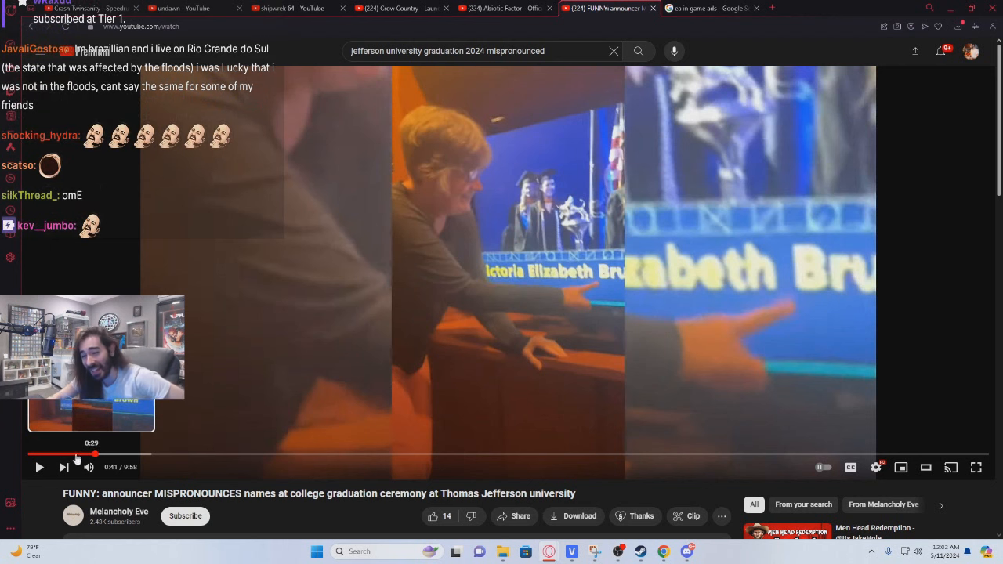
# Rewind the graduation video from about 0:29 to 0:23 and resume playback.
pyautogui.click(77, 453)
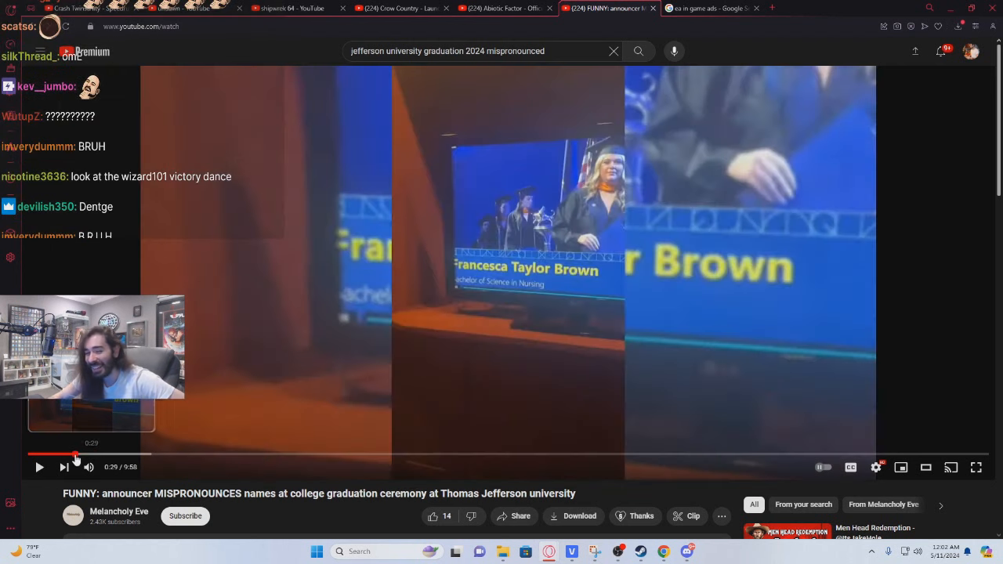
pyautogui.click(75, 453)
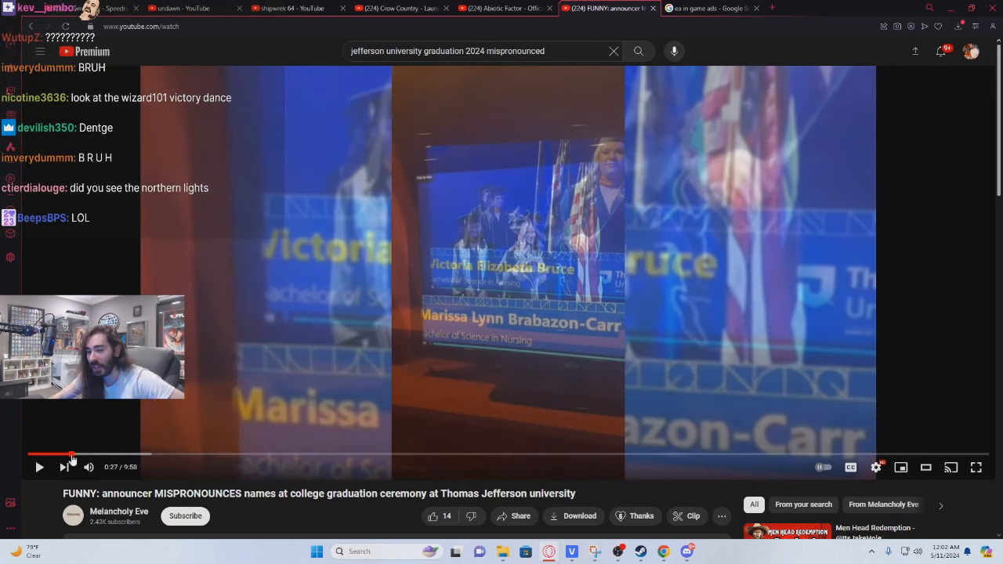
pyautogui.click(39, 467)
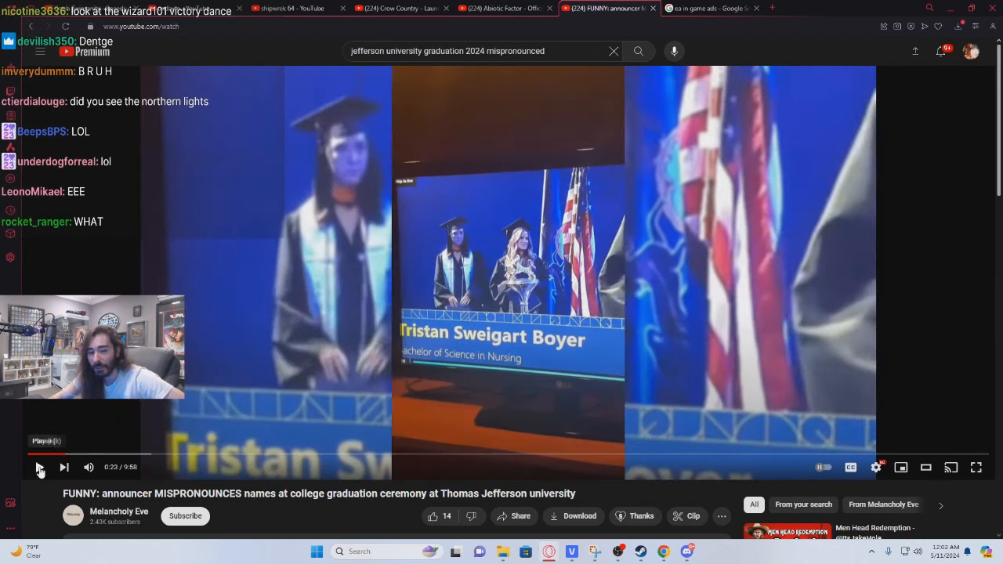
pyautogui.click(40, 467)
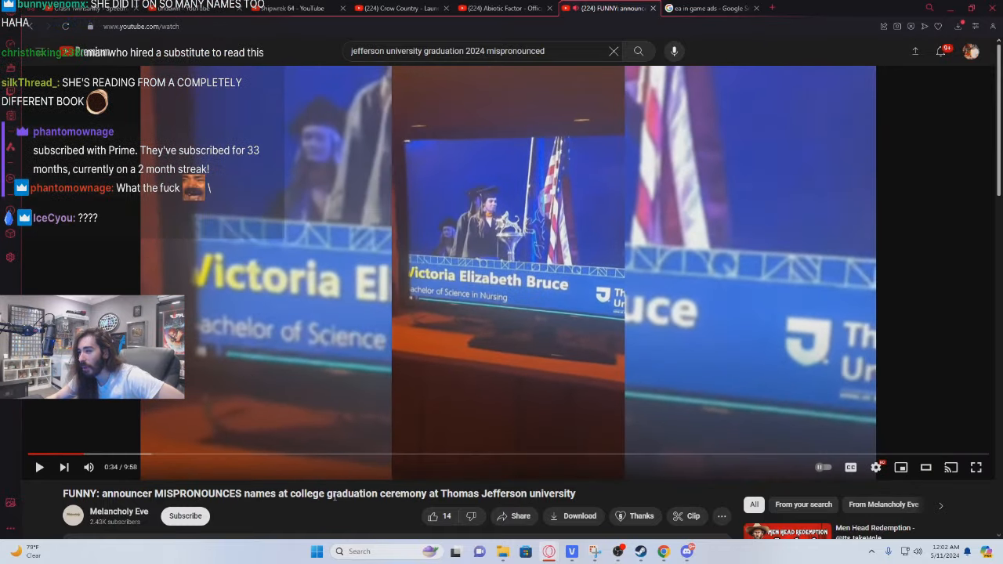
pyautogui.click(39, 467)
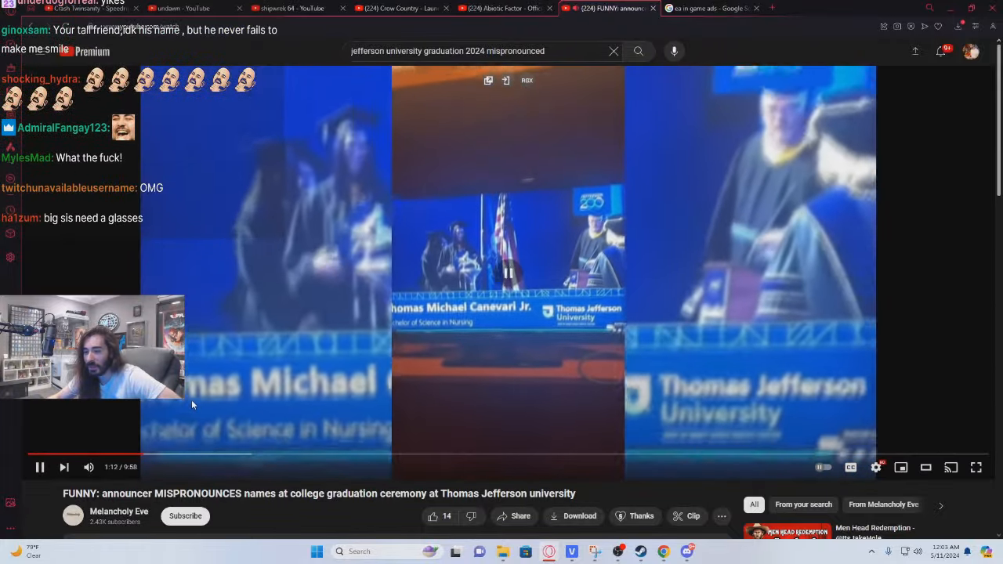
# Pause the graduation video at about 1:50.
pyautogui.click(39, 467)
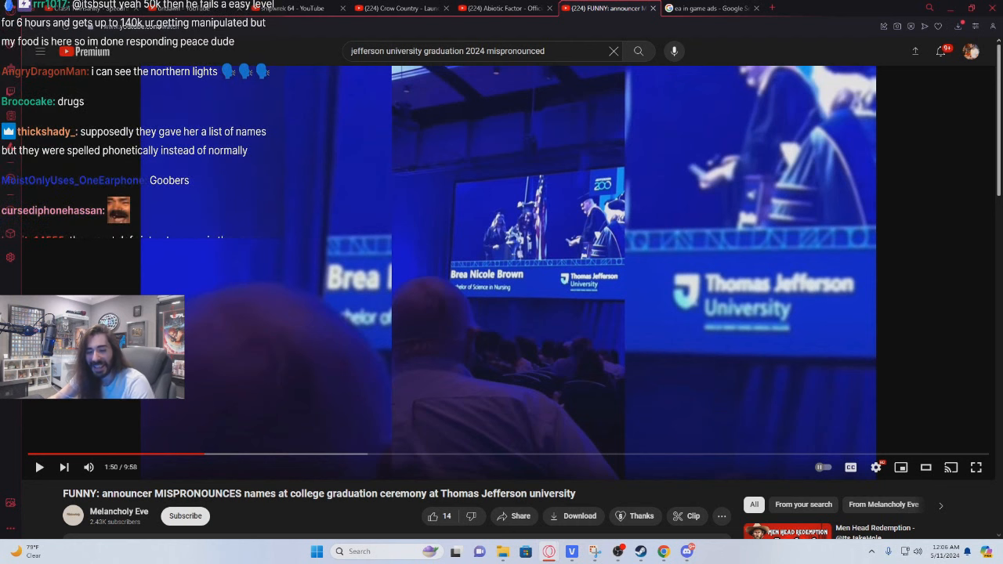
pyautogui.click(194, 454)
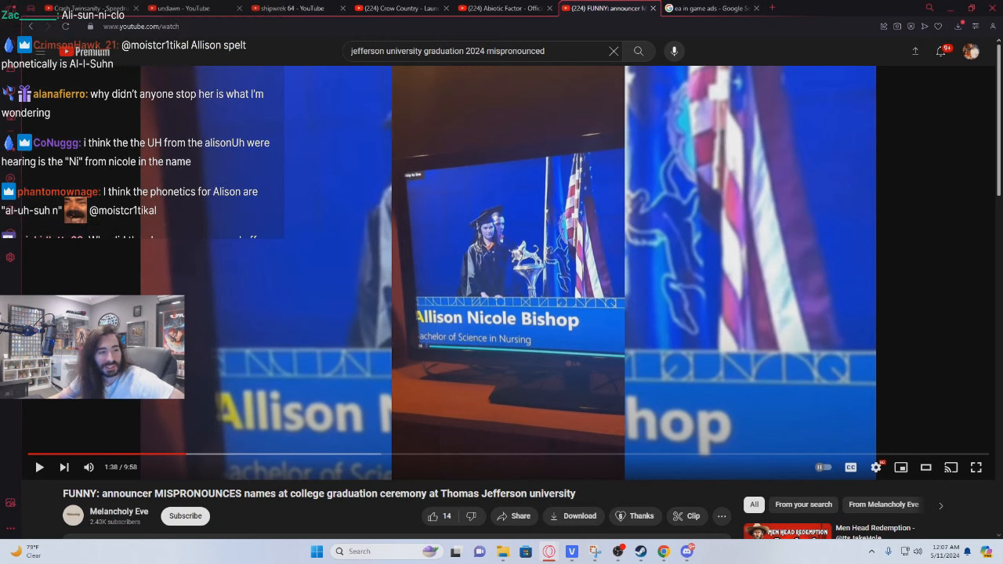
pyautogui.click(90, 8)
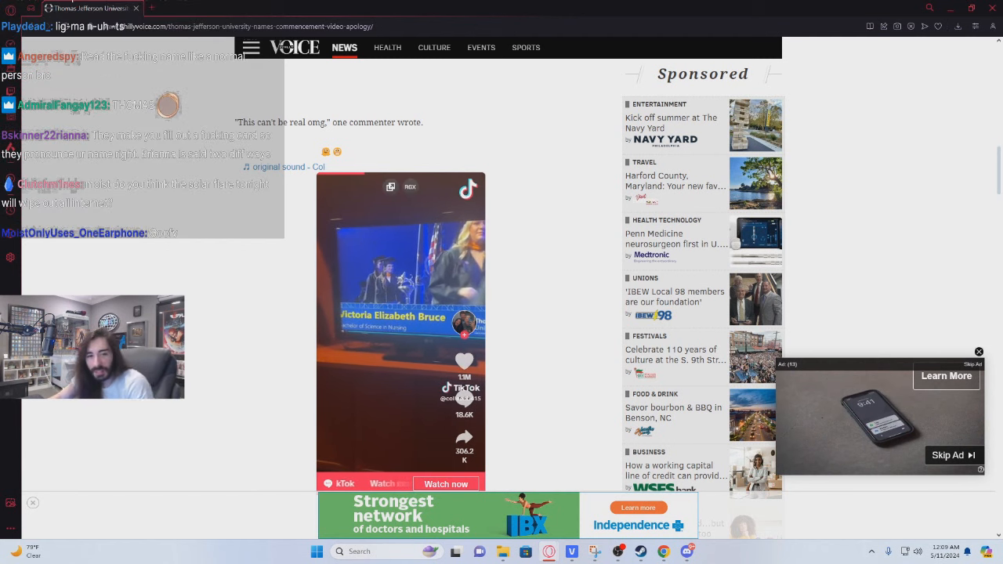
pyautogui.scroll(-3)
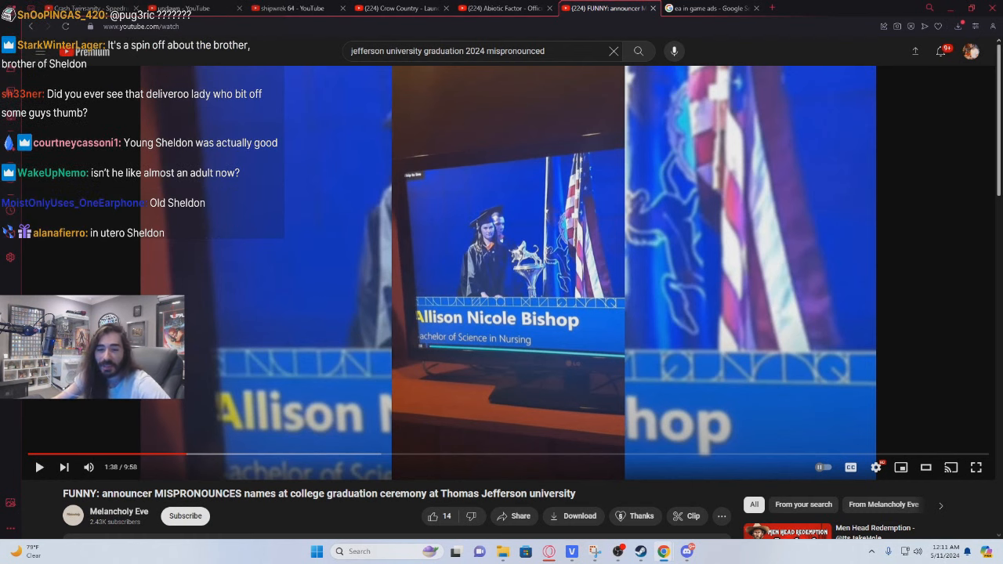
pyautogui.scroll(-3)
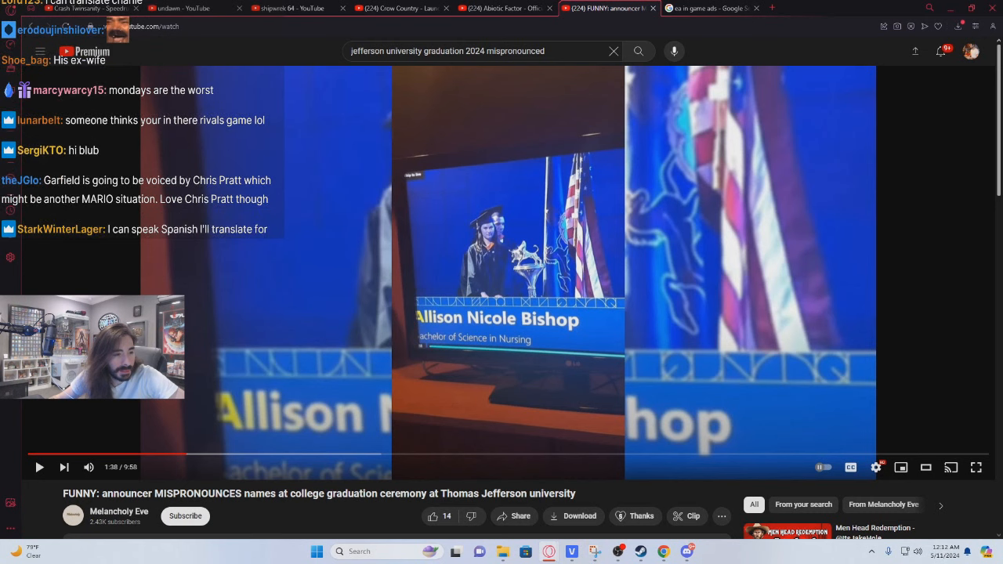
pyautogui.scroll(-3)
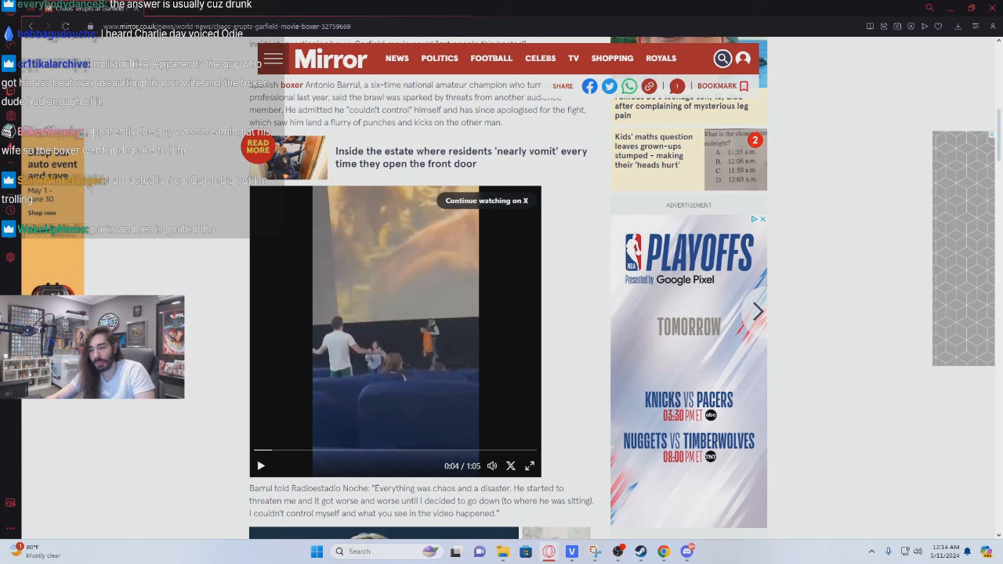
# Scroll the article, highlighting 'Two men were seen', then return to the embedded fight clip.
pyautogui.scroll(-3)
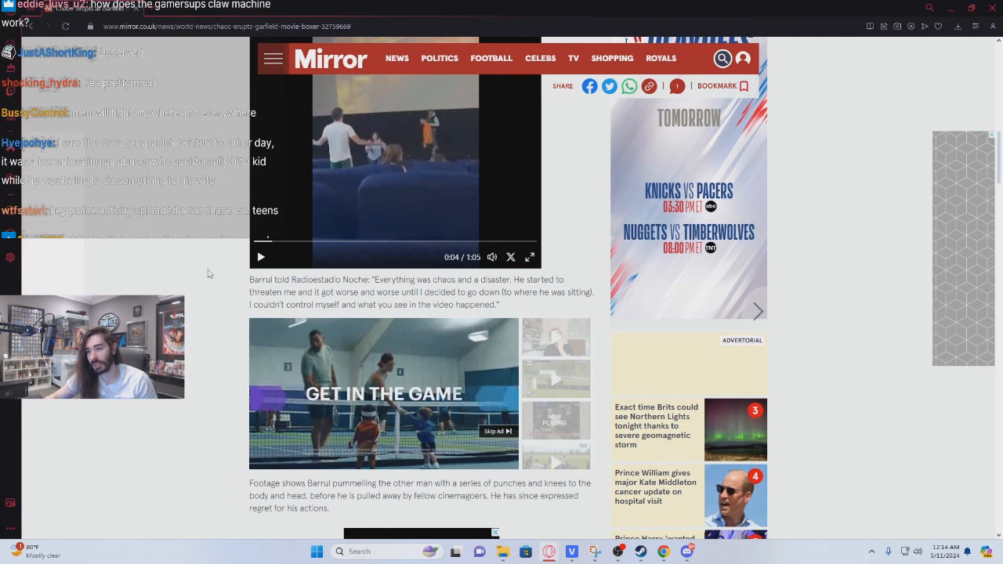
pyautogui.scroll(3)
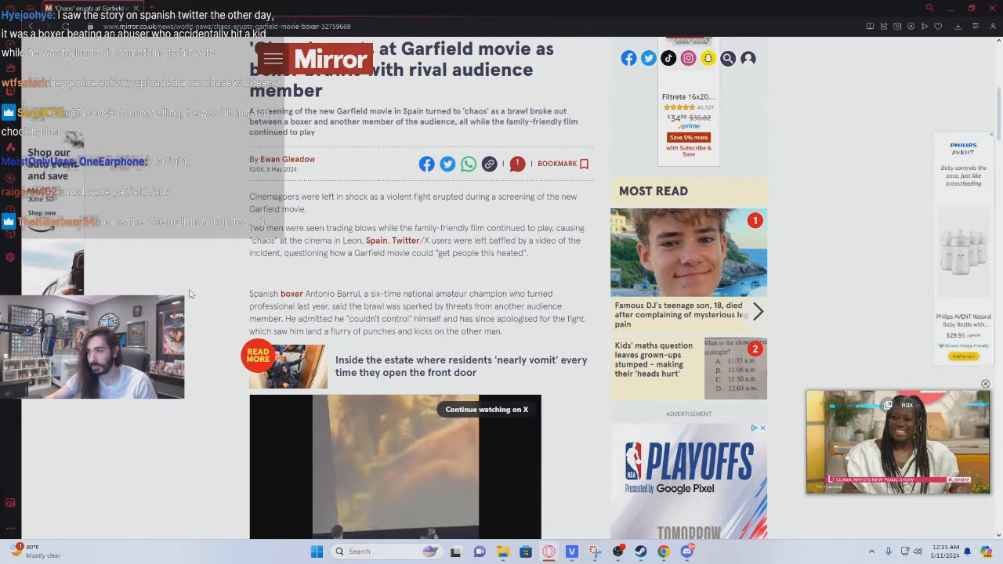
pyautogui.doubleClick(286, 228)
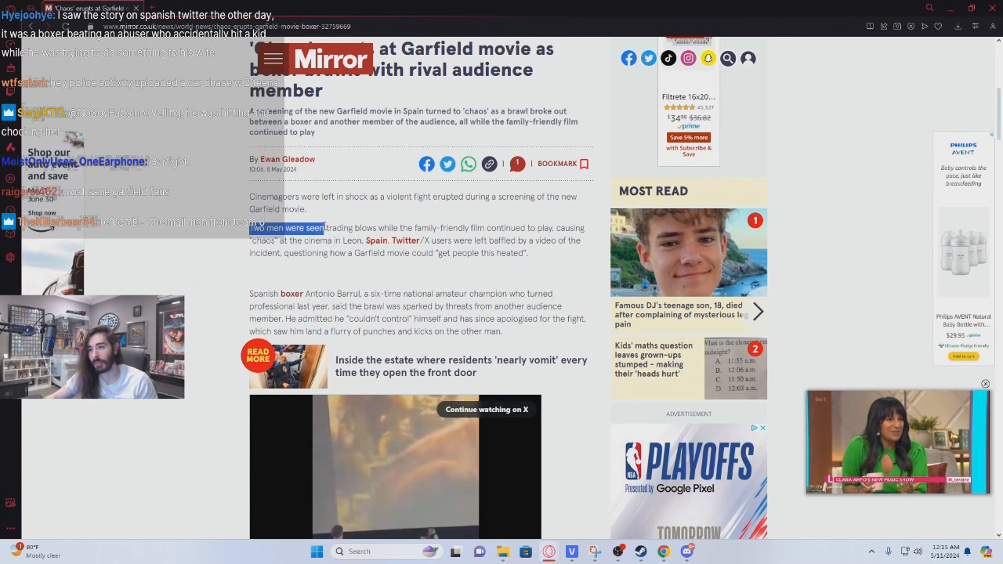
pyautogui.scroll(3)
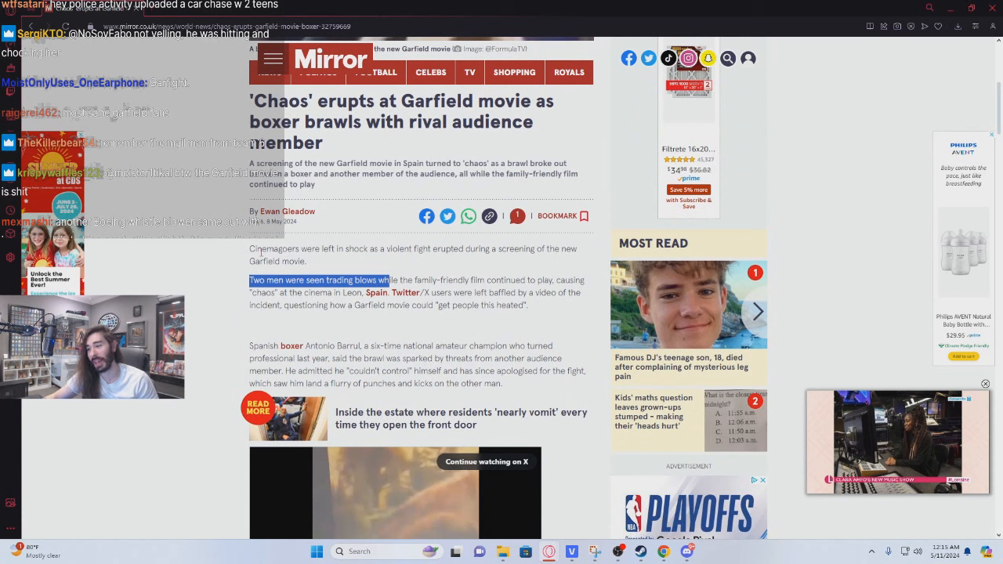
pyautogui.scroll(-3)
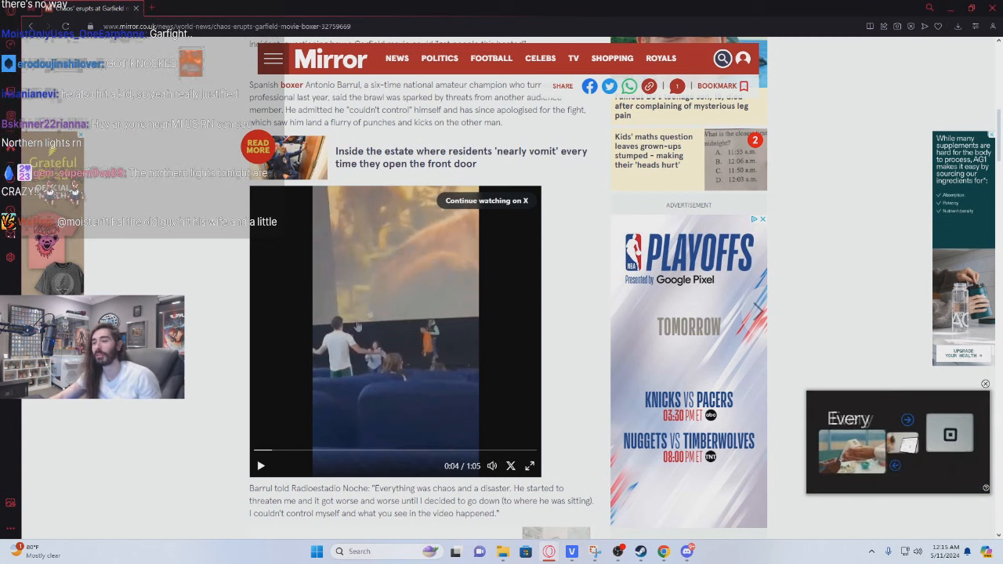
# Scroll down to Barrul's apology quote, Twitter reactions and the Read Next links.
pyautogui.scroll(3)
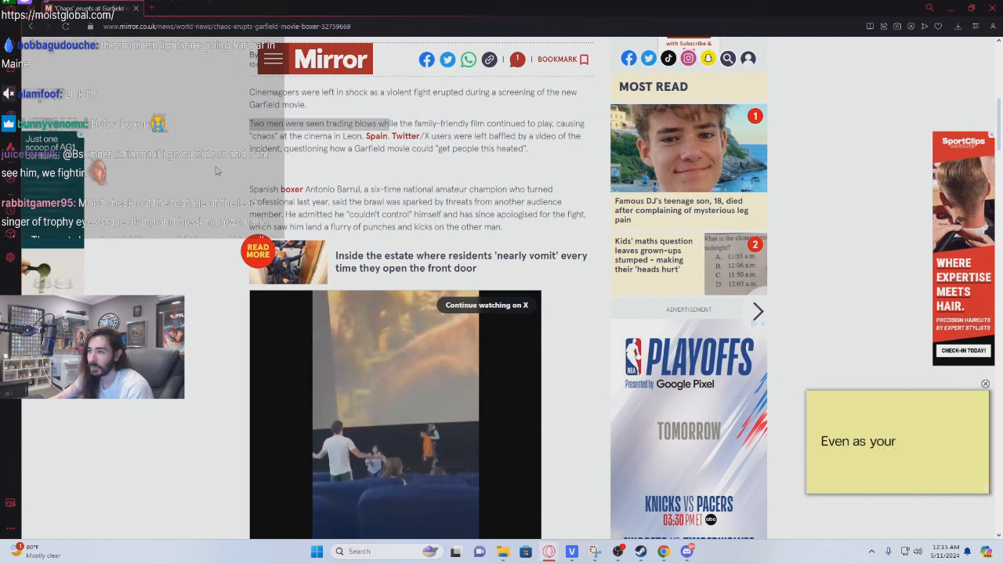
pyautogui.scroll(3)
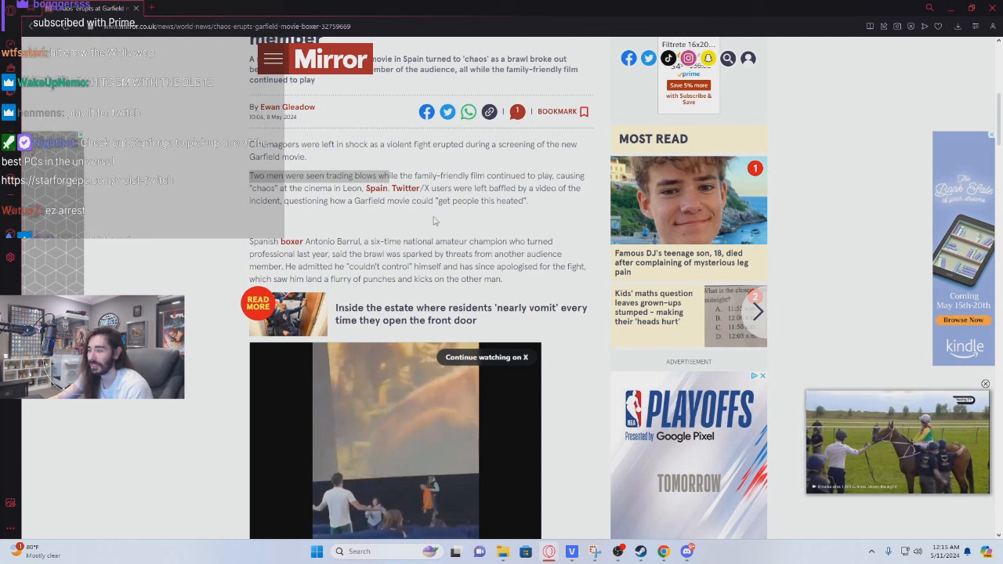
pyautogui.scroll(-3)
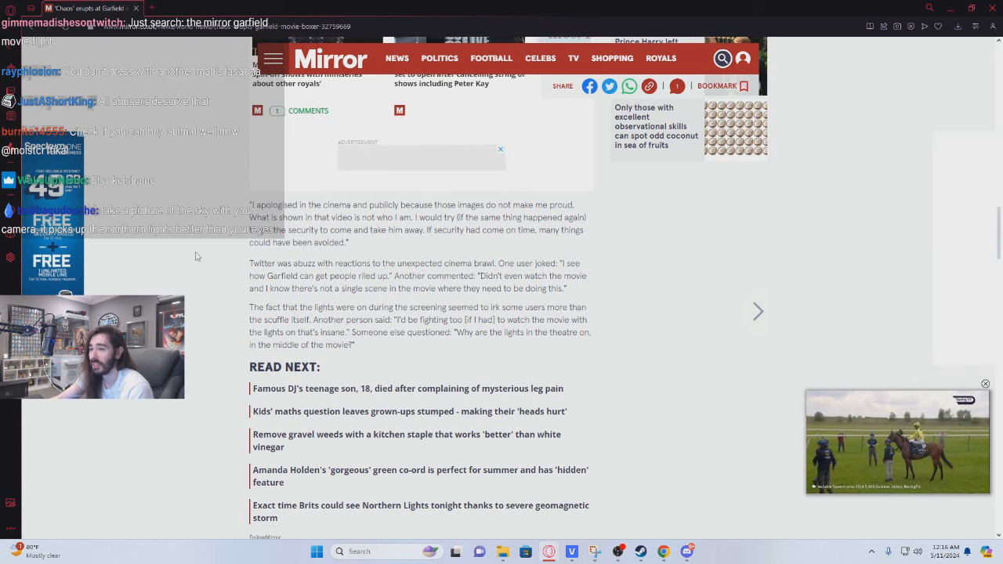
# Drag-select text and scroll back to the fight clip with Barrul's radio quote.
pyautogui.moveTo(423, 229); pyautogui.dragTo(349, 242)
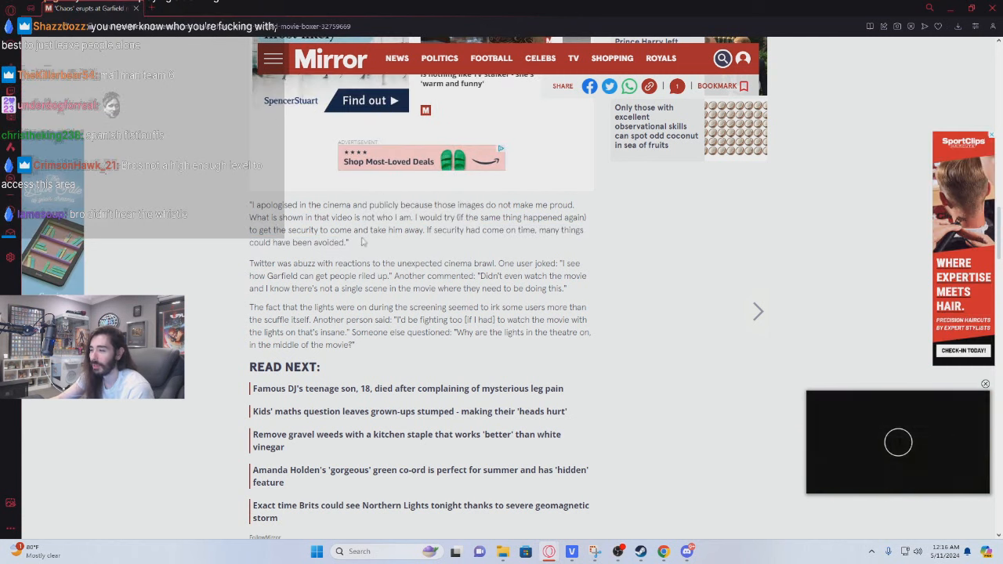
pyautogui.scroll(-3)
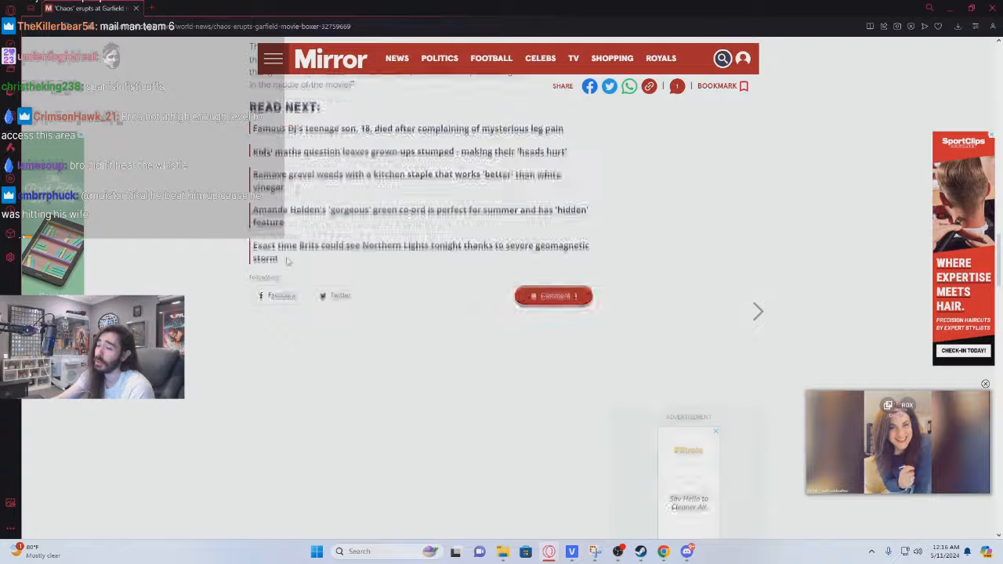
pyautogui.scroll(3)
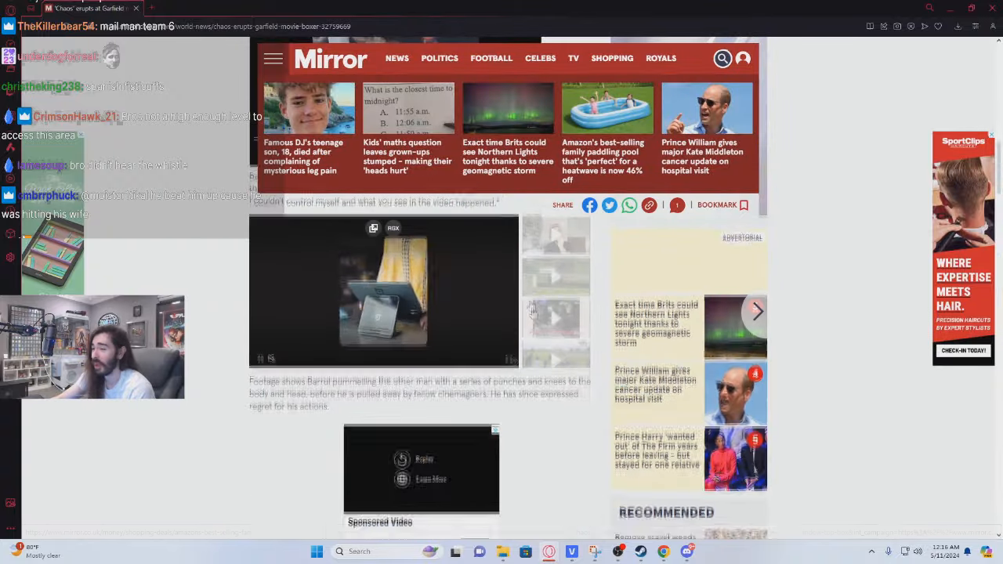
pyautogui.scroll(-3)
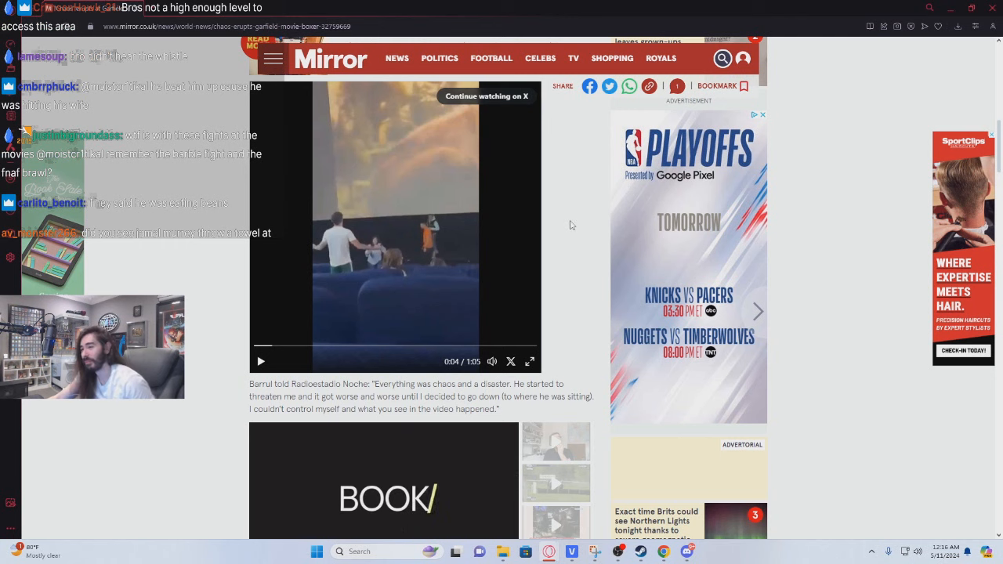
pyautogui.moveTo(566, 202)
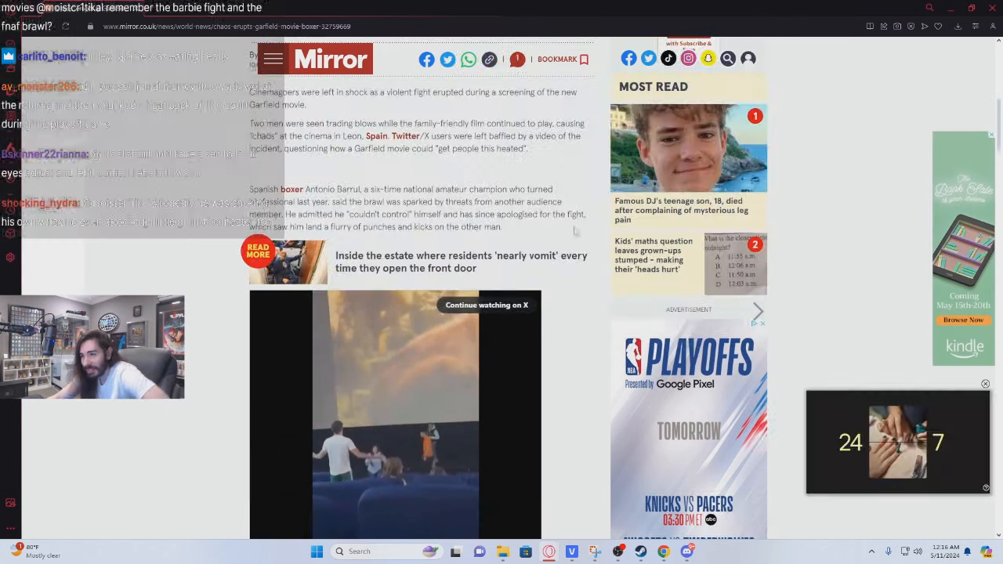
pyautogui.scroll(3)
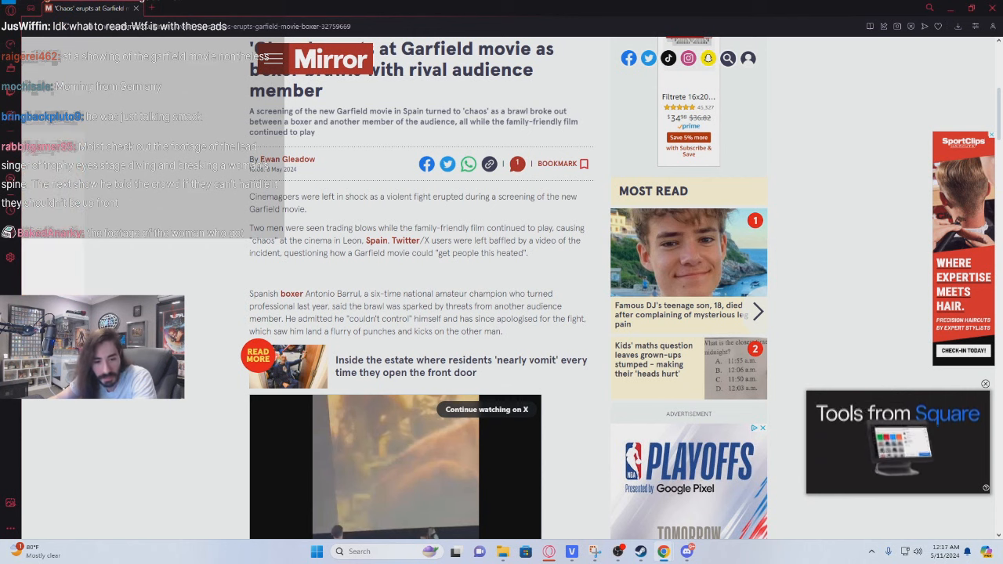
# Scroll the 'bambi horror' results showing the Bambi: The Reckoning trailer and teaser.
pyautogui.scroll(-3)
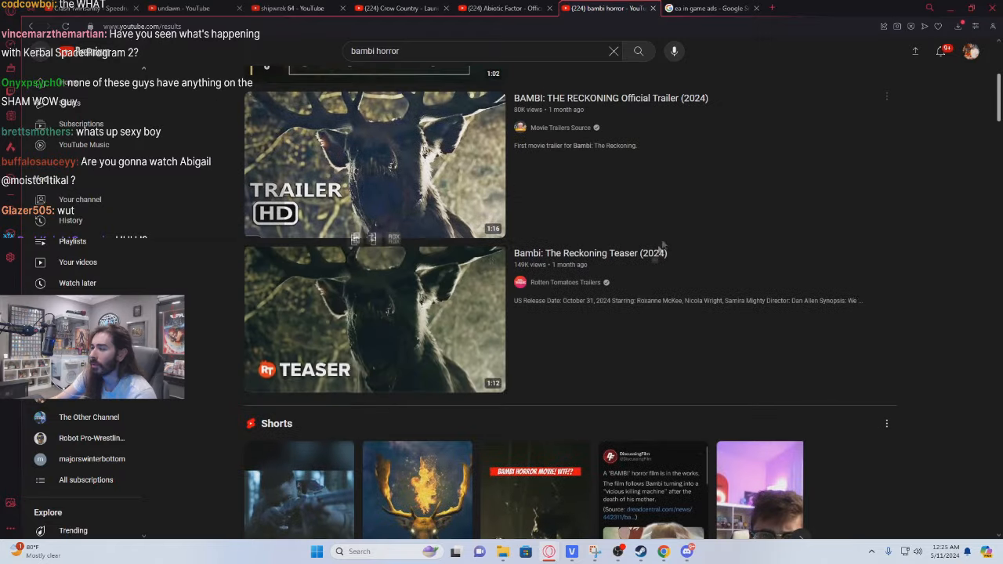
# Play the Rotten Tomatoes Trailers 'Bambi: The Reckoning Teaser (2024)'.
pyautogui.click(374, 163)
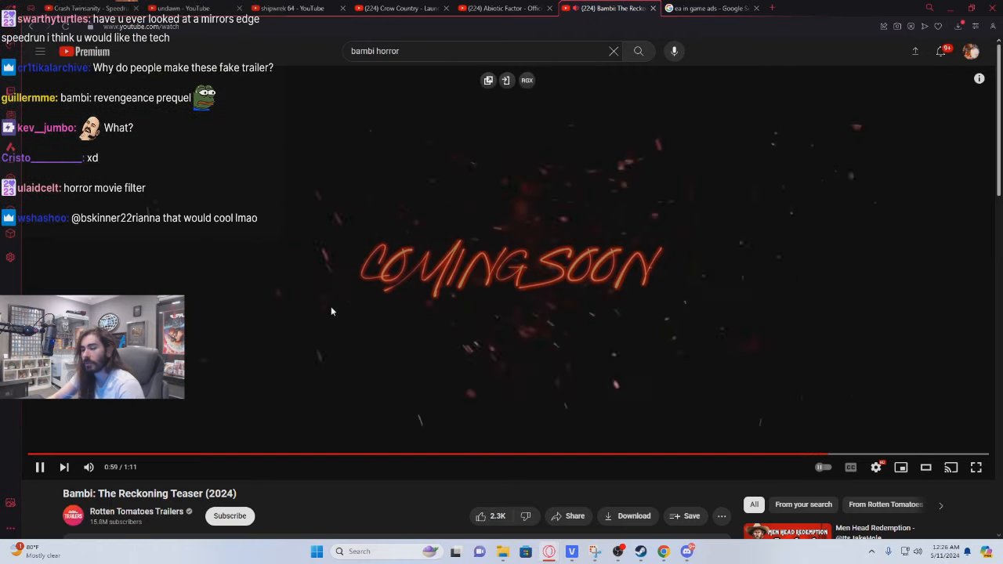
# Go back from the teaser to the 'bambi horror' results list.
pyautogui.click(638, 51)
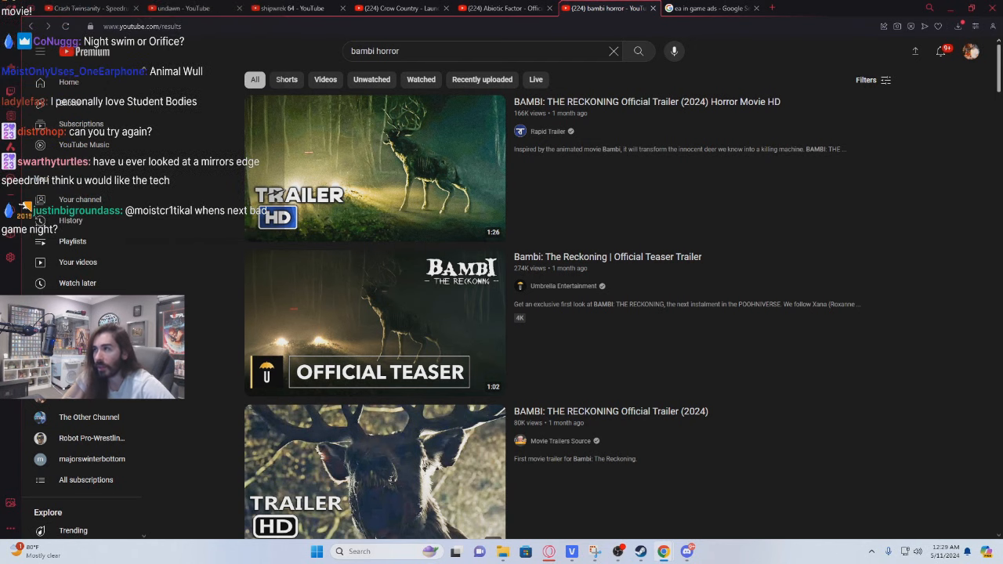
# Switch to the tab with PlayStation's Crow Country launch trailer.
pyautogui.click(403, 7)
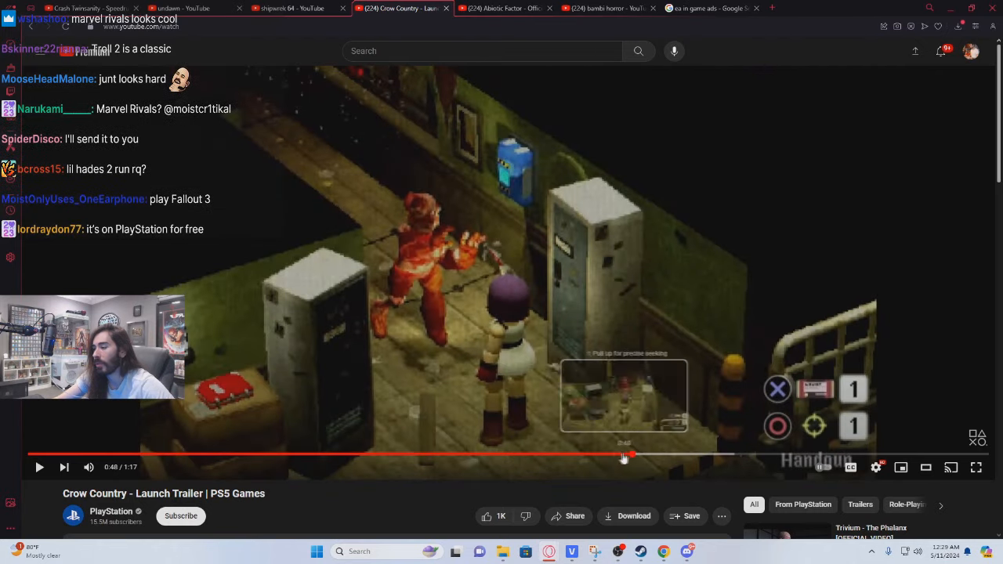
pyautogui.moveTo(481, 179)
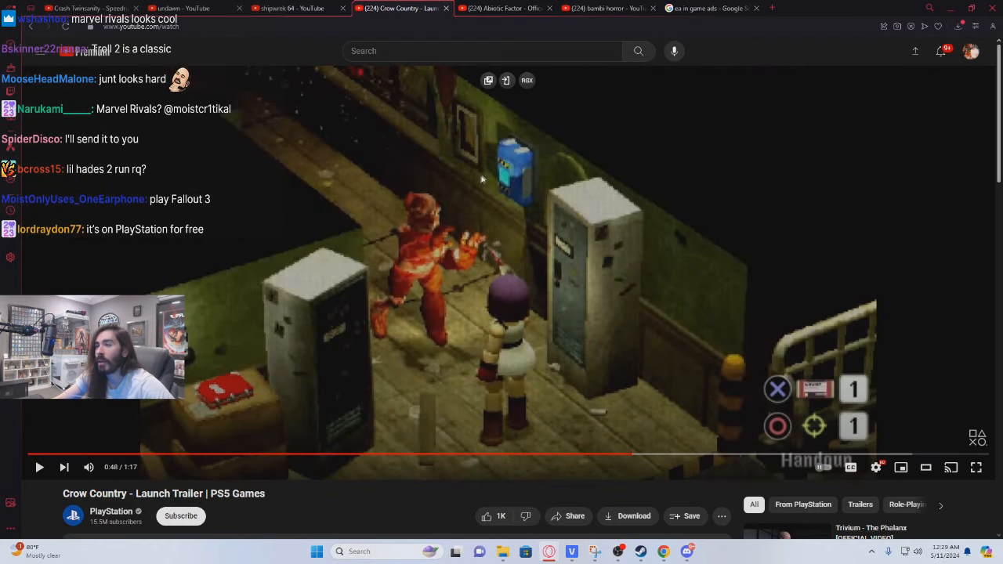
# Cycle through the open tabs, including the Abiotic Factor trailer and the bambi horror video.
pyautogui.click(290, 9)
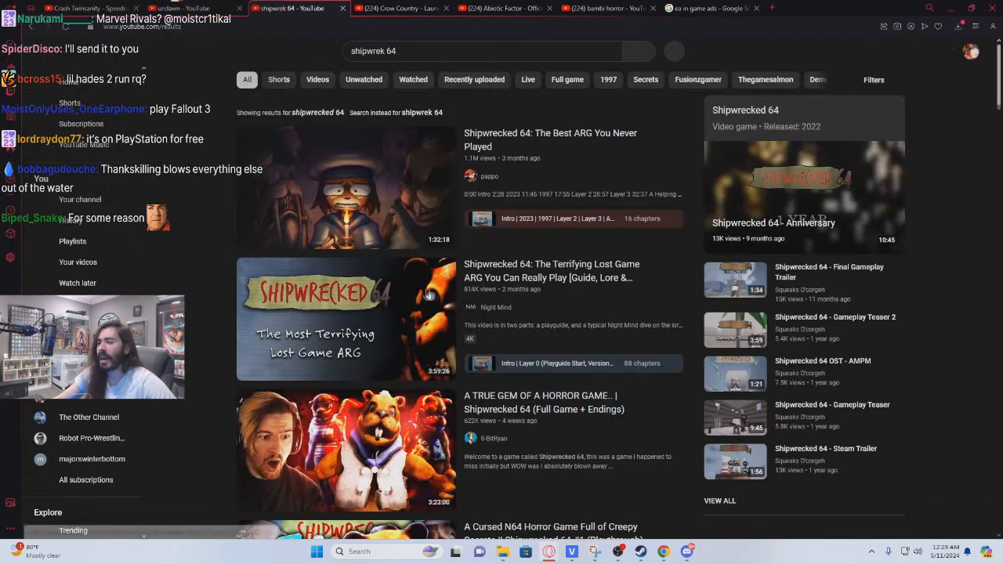
pyautogui.click(505, 7)
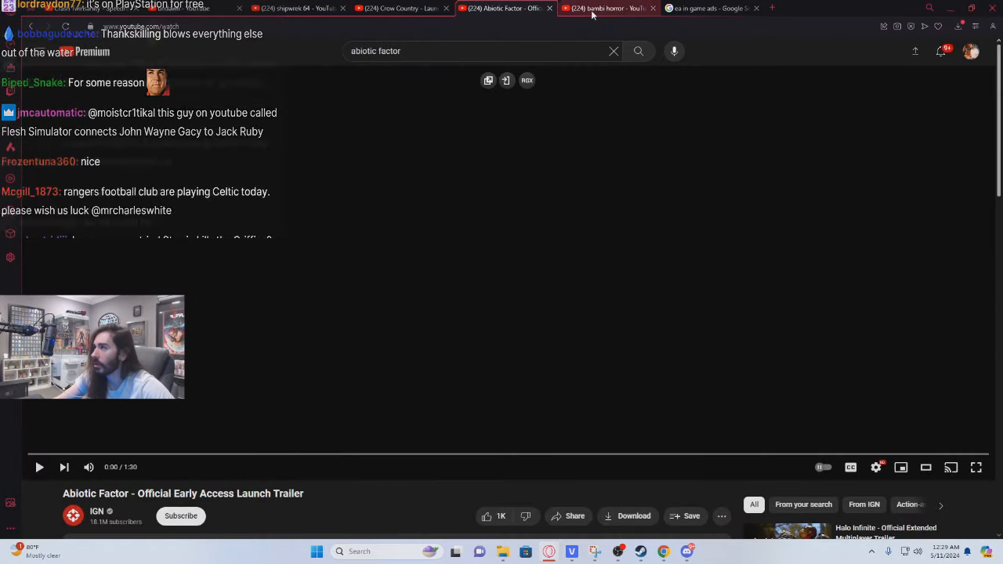
pyautogui.click(607, 8)
pyautogui.write('pokerogue')
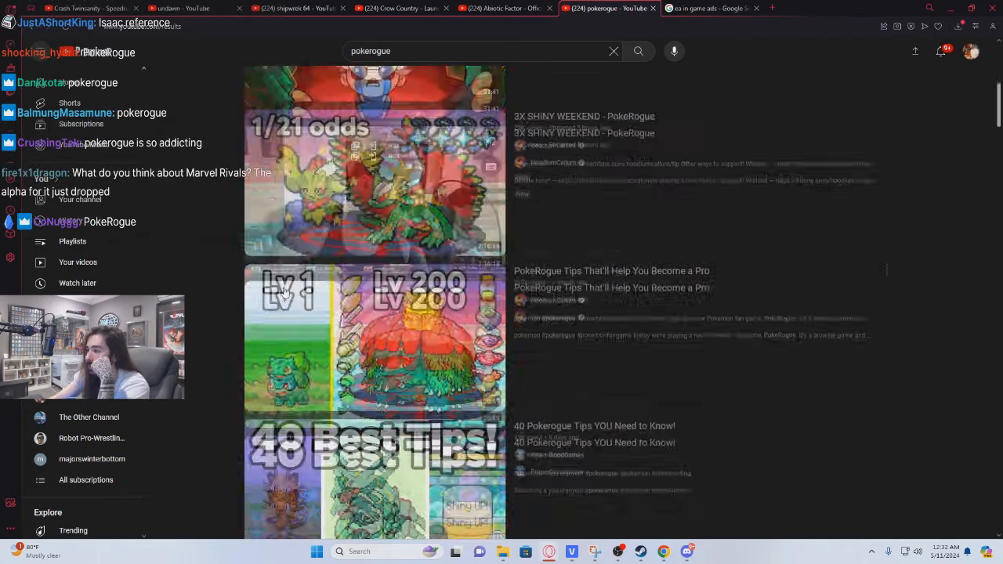
pyautogui.scroll(-3)
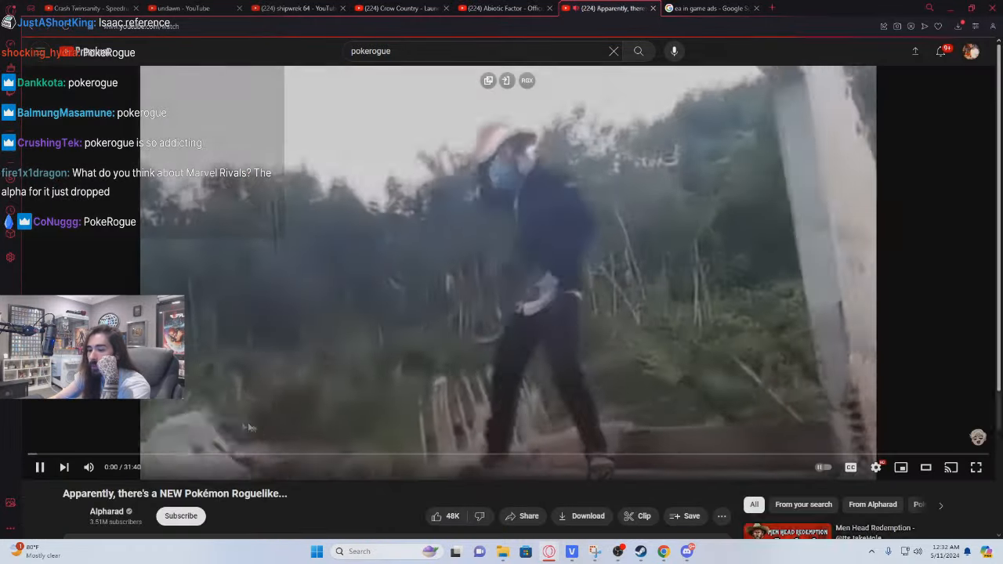
pyautogui.click(123, 455)
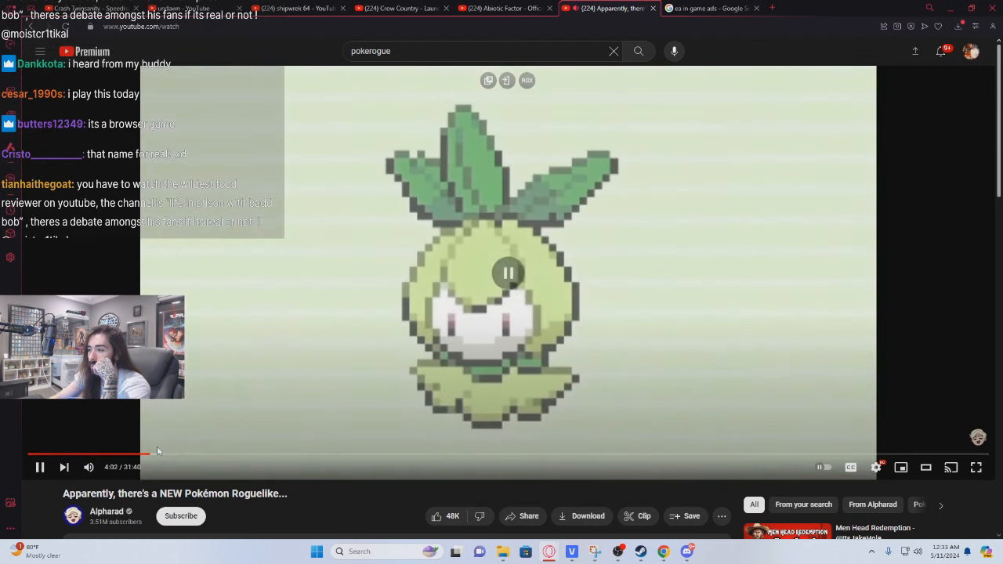
pyautogui.click(161, 455)
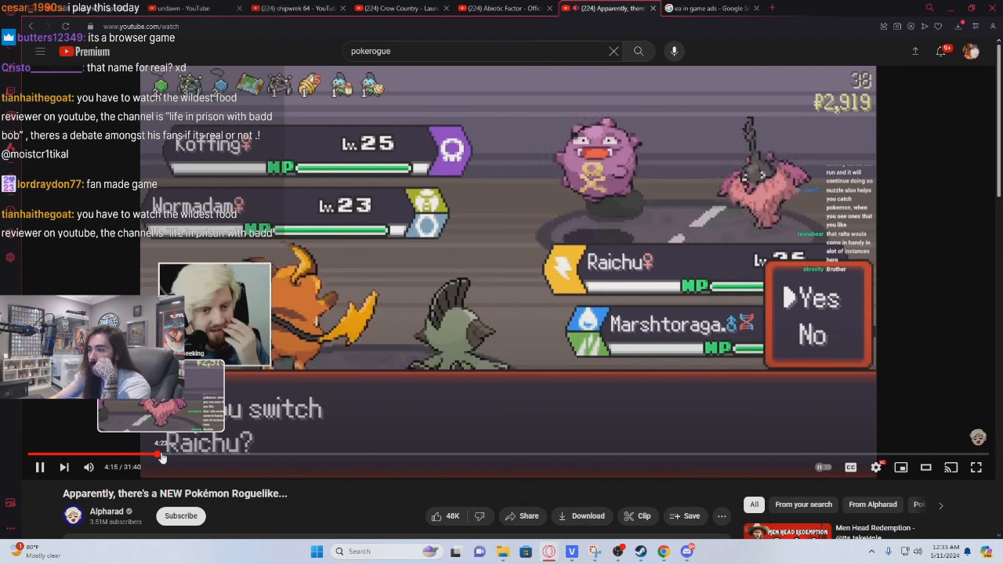
pyautogui.click(167, 454)
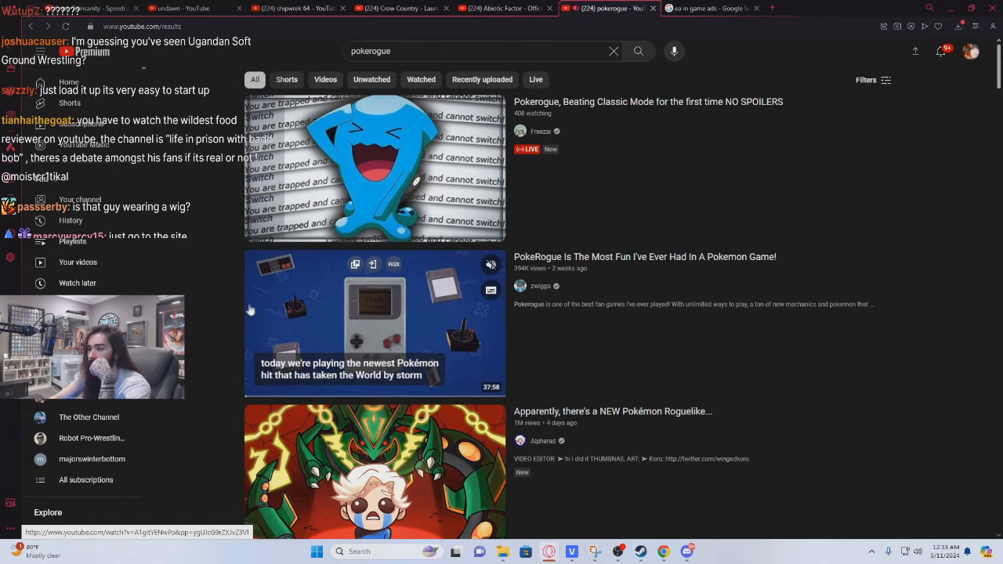
# Open 'I Played 100 Days in POKEMMO' and skip ahead to about 9:29.
pyautogui.click(374, 324)
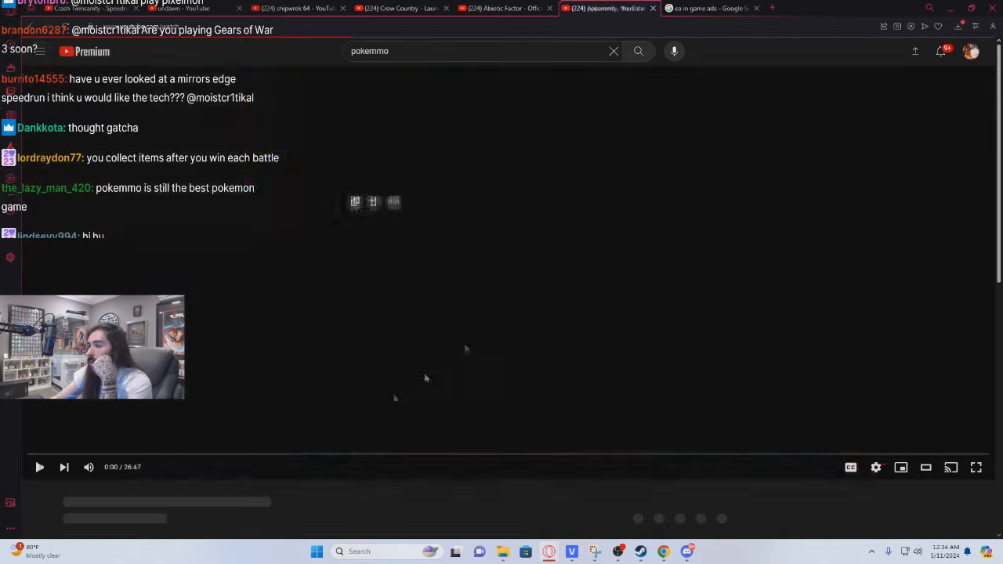
pyautogui.click(39, 467)
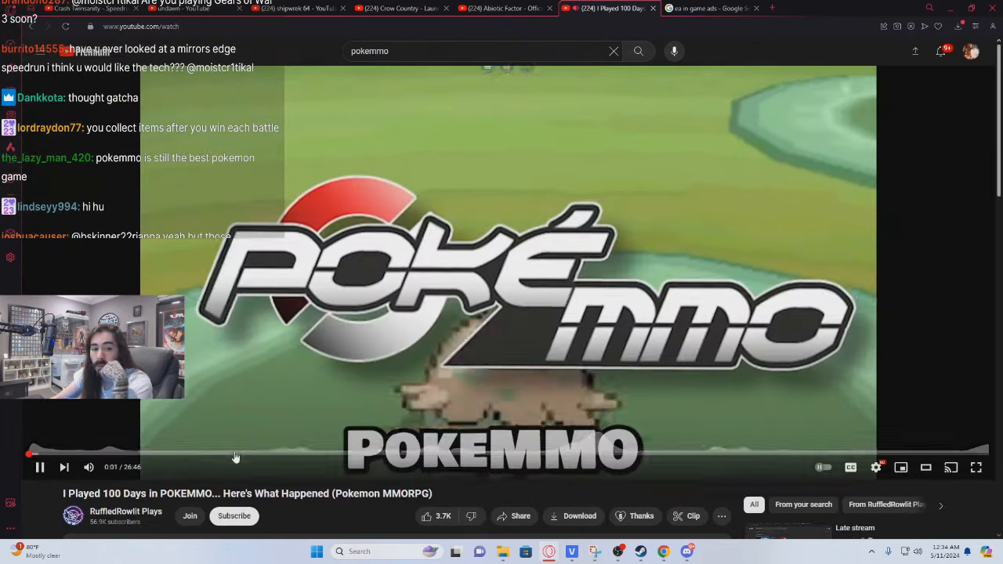
pyautogui.click(249, 455)
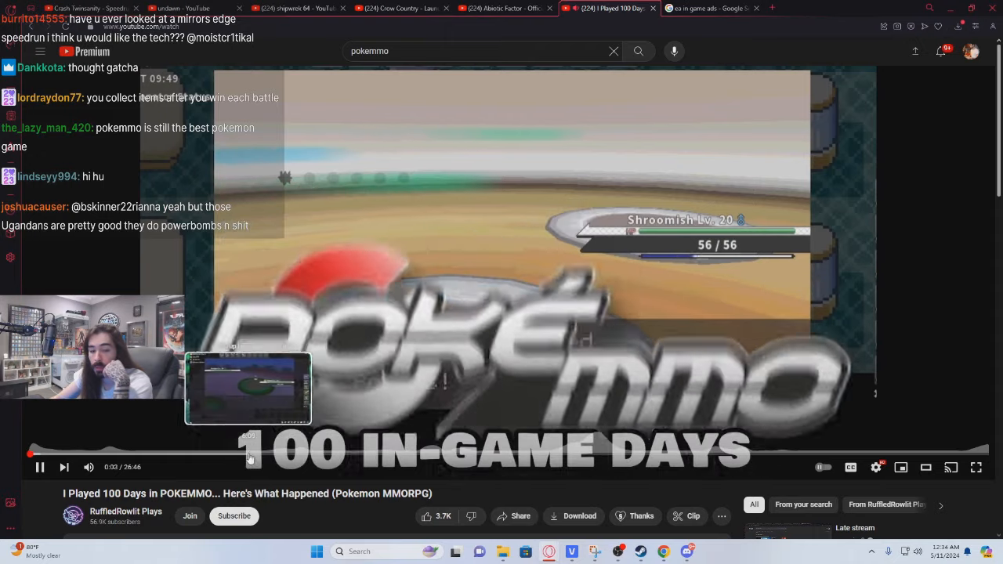
pyautogui.click(282, 454)
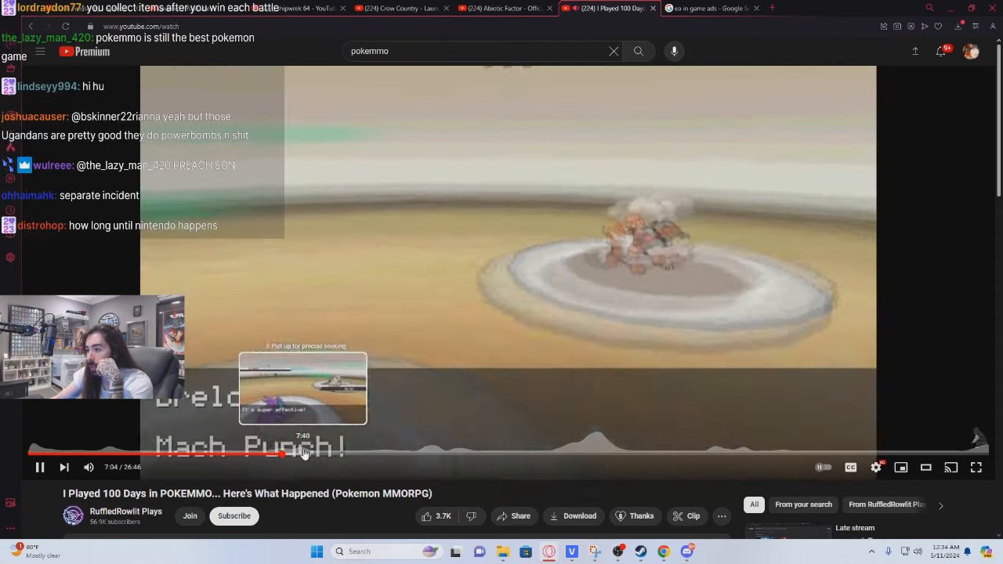
pyautogui.click(336, 454)
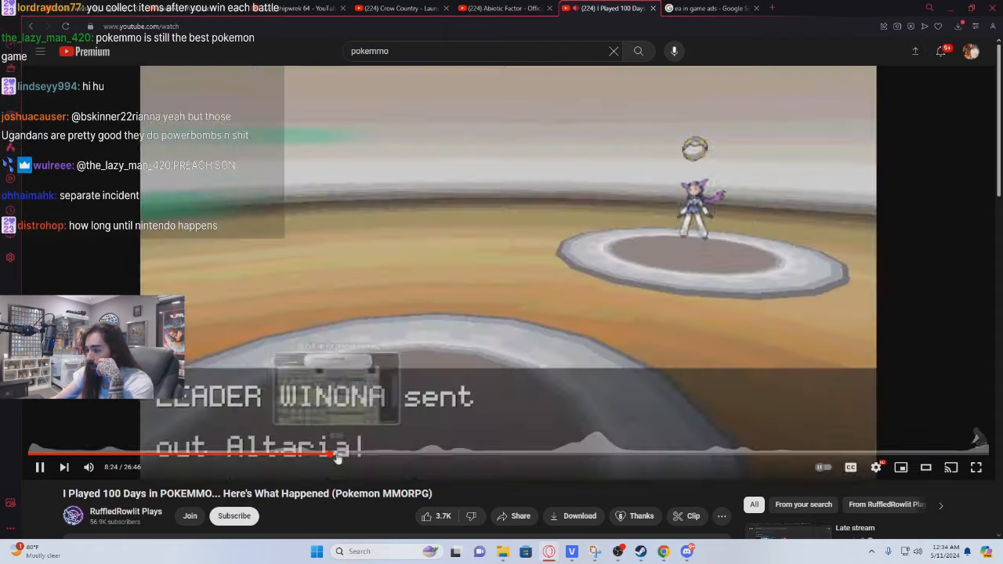
pyautogui.click(352, 454)
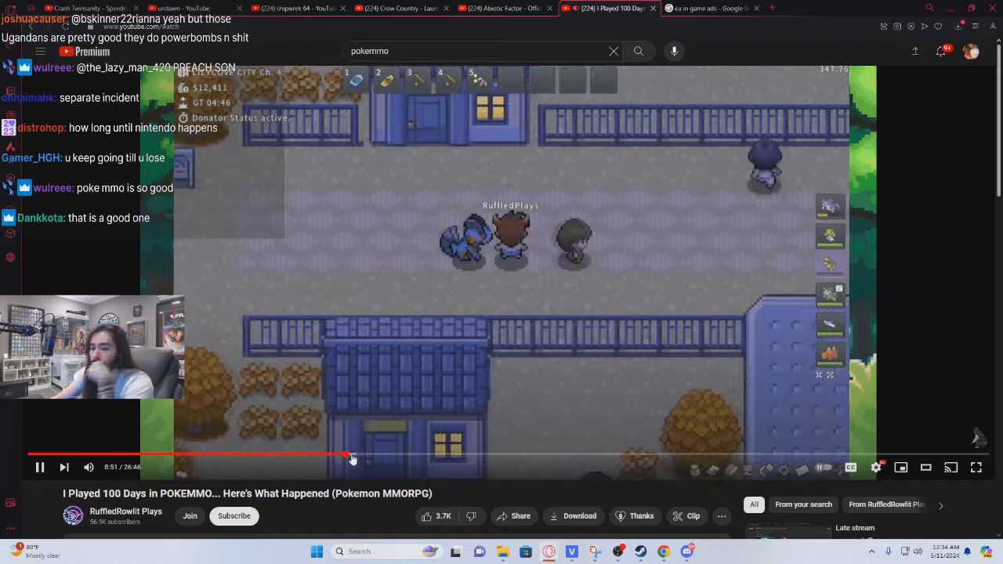
pyautogui.moveTo(350, 454)
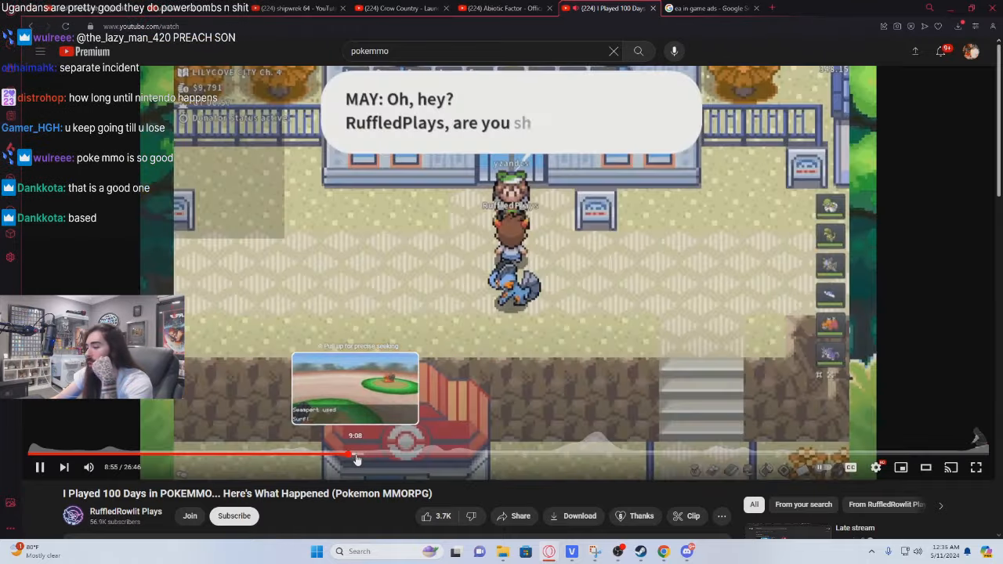
pyautogui.click(357, 455)
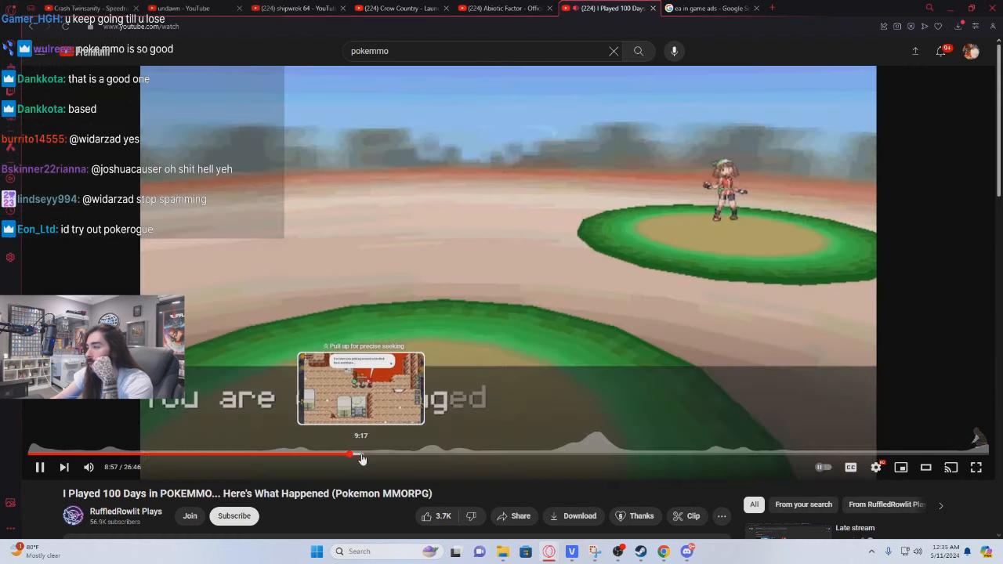
pyautogui.click(360, 455)
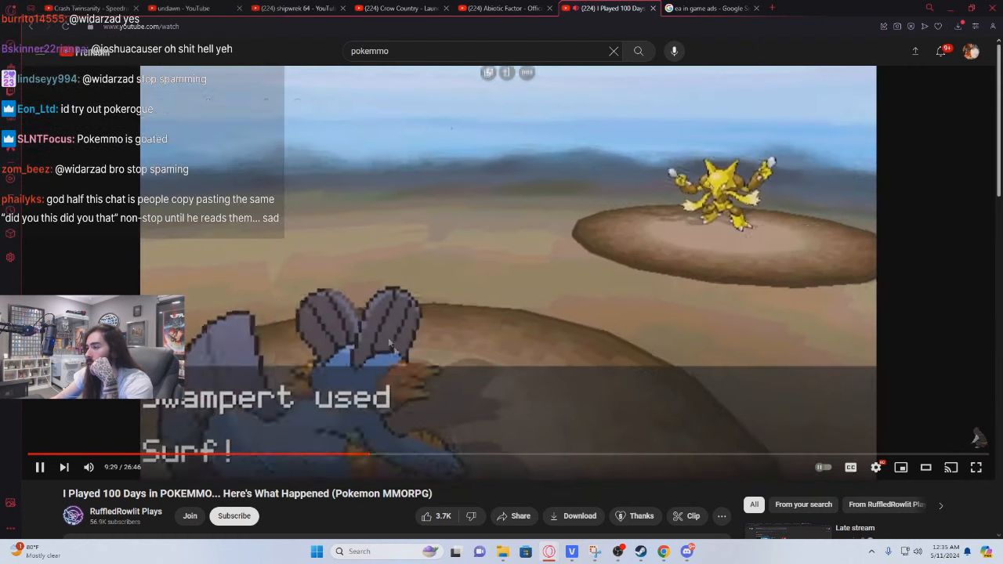